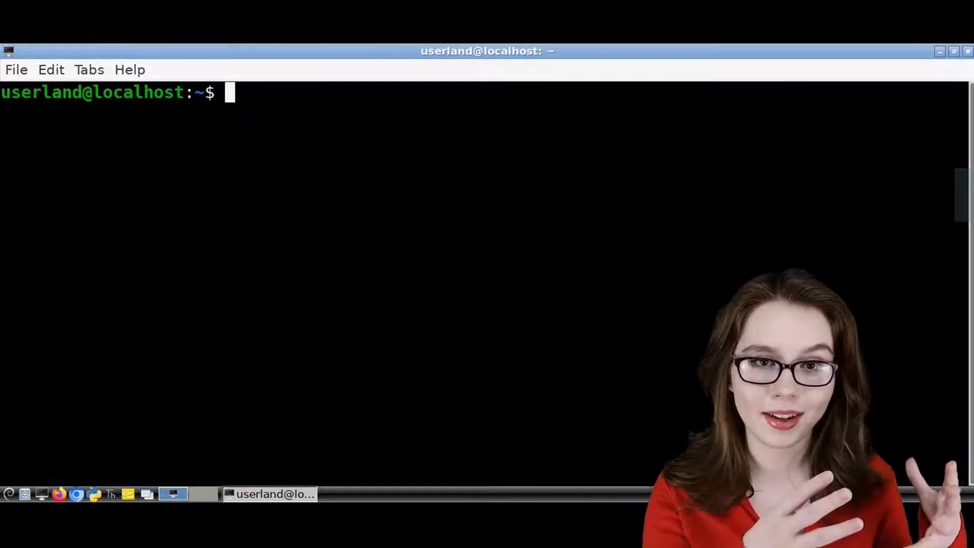
mouse_move(730, 344)
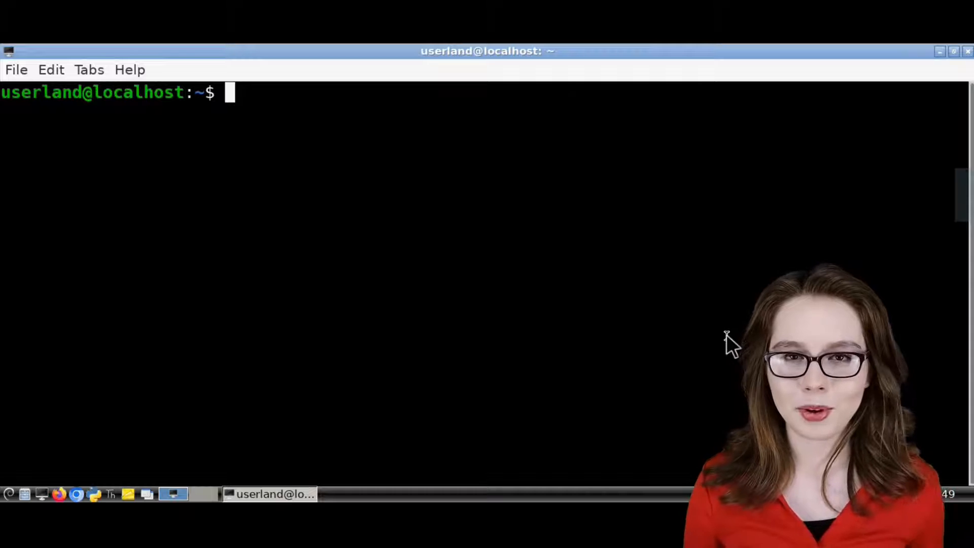
Enter dpkg --print-architecture to check the system's processor architecture
type("dpk")
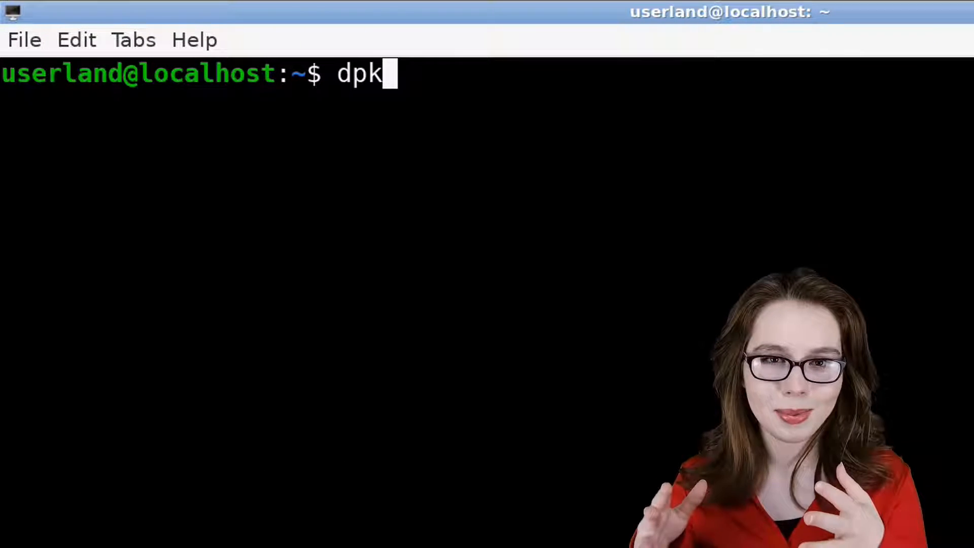
type("g --print")
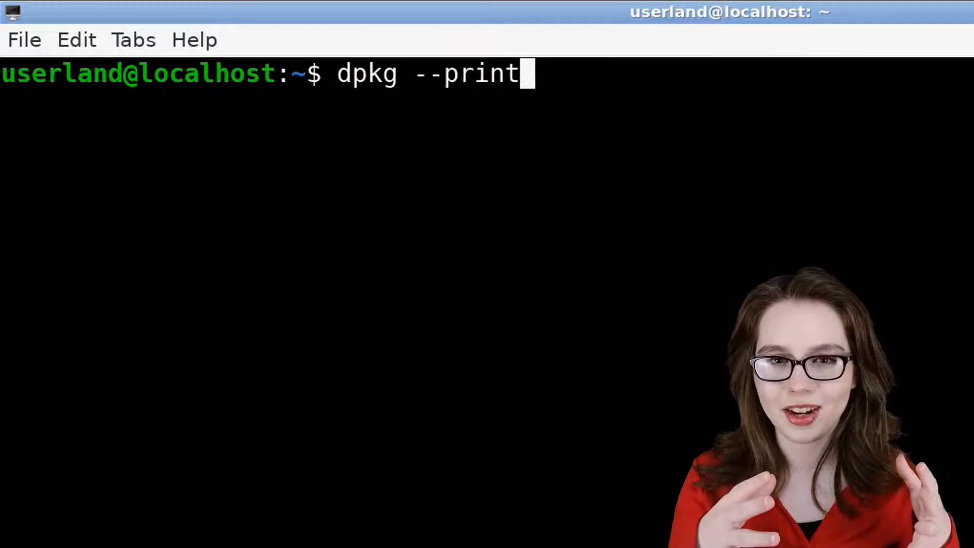
type("-architect")
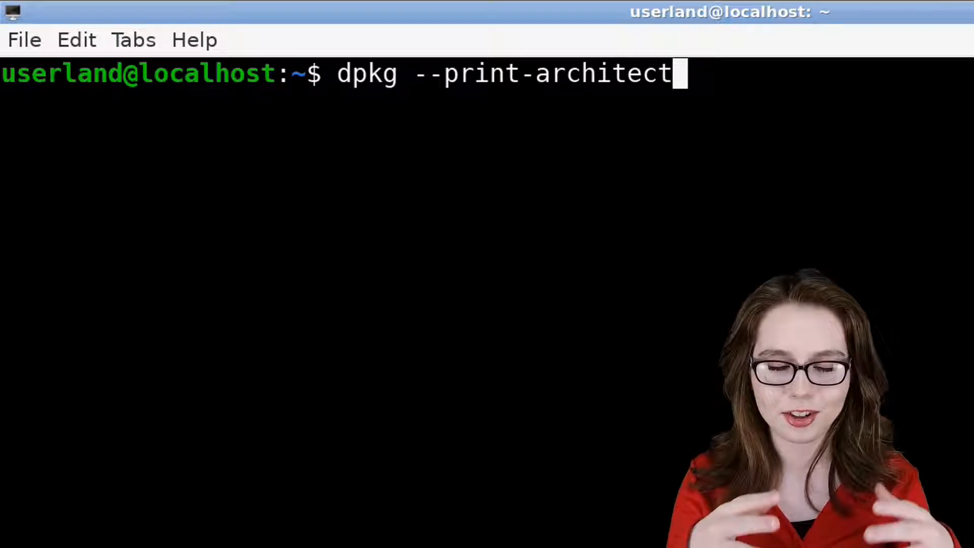
type("ure")
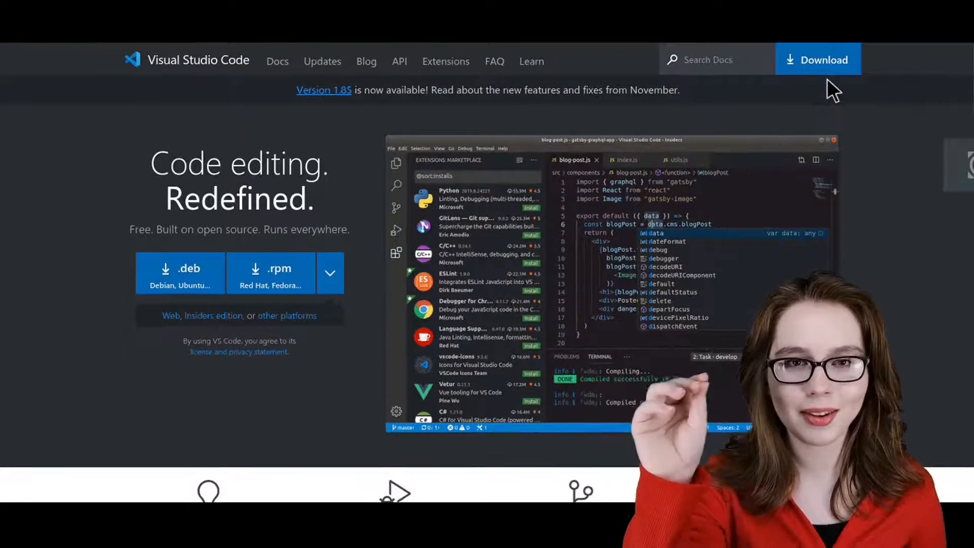
Download the arm64 .deb package of Visual Studio Code from code.visualstudio.com
left_click(818, 60)
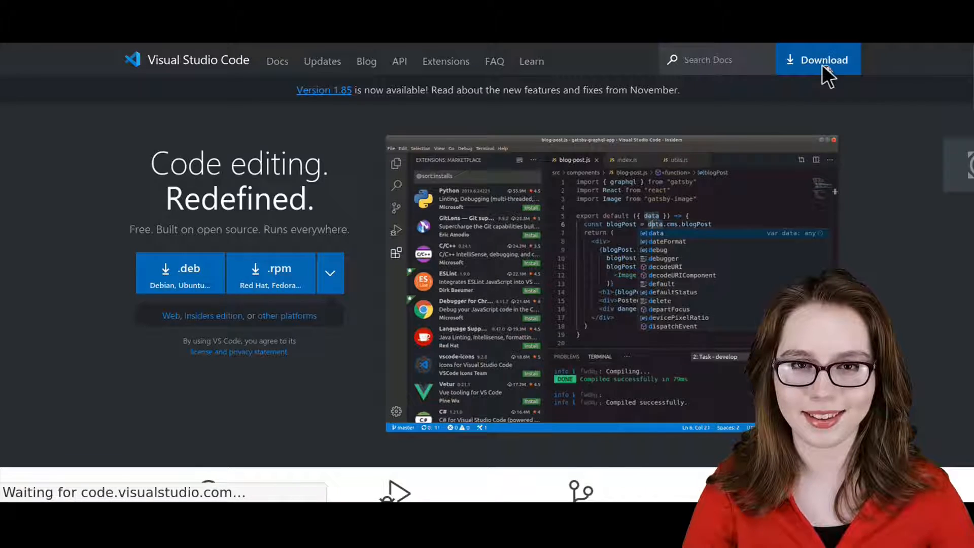
left_click(817, 60)
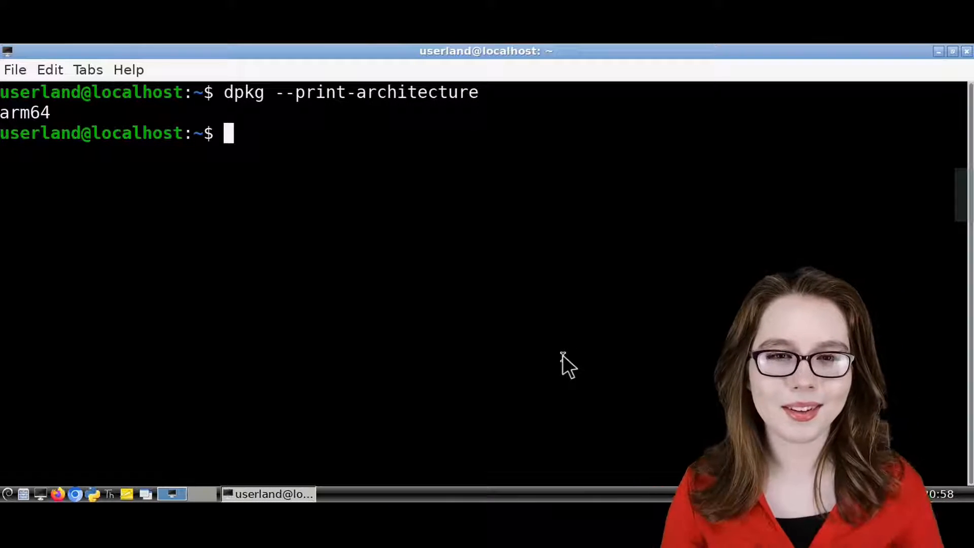
type("c")
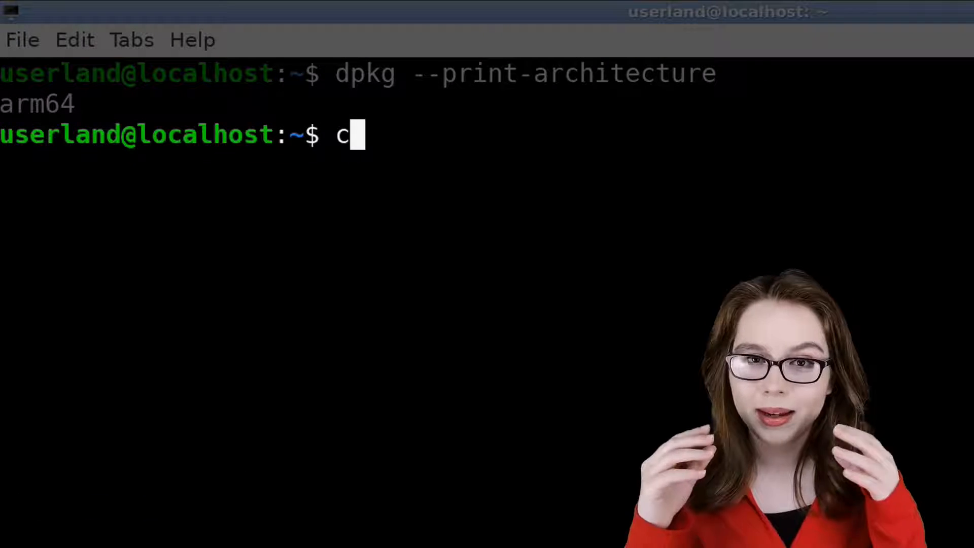
type("d ~/Downloads")
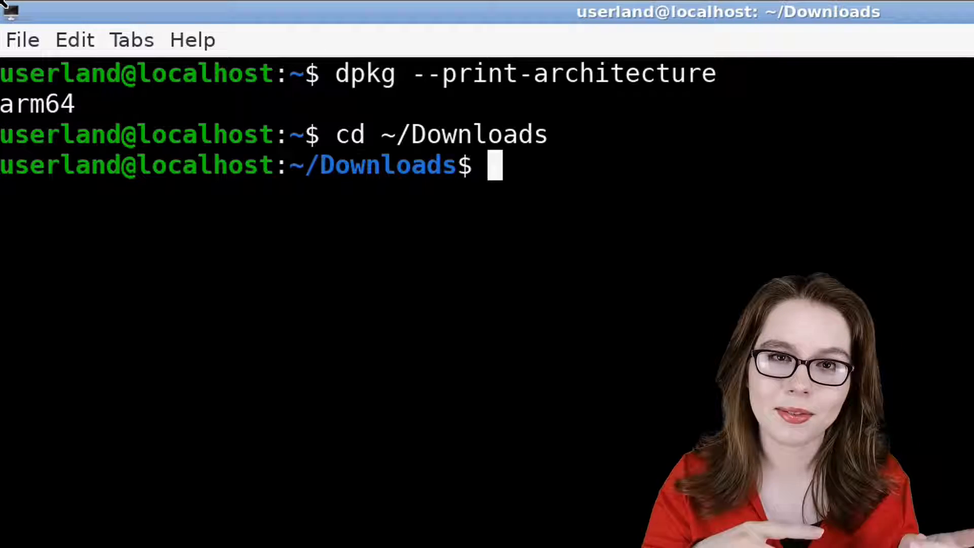
type("ls *")
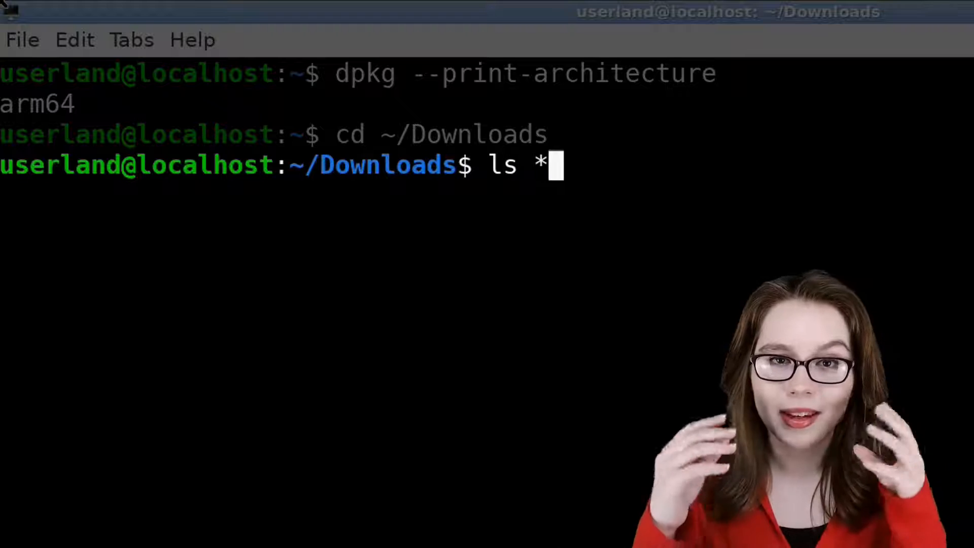
type(".deb")
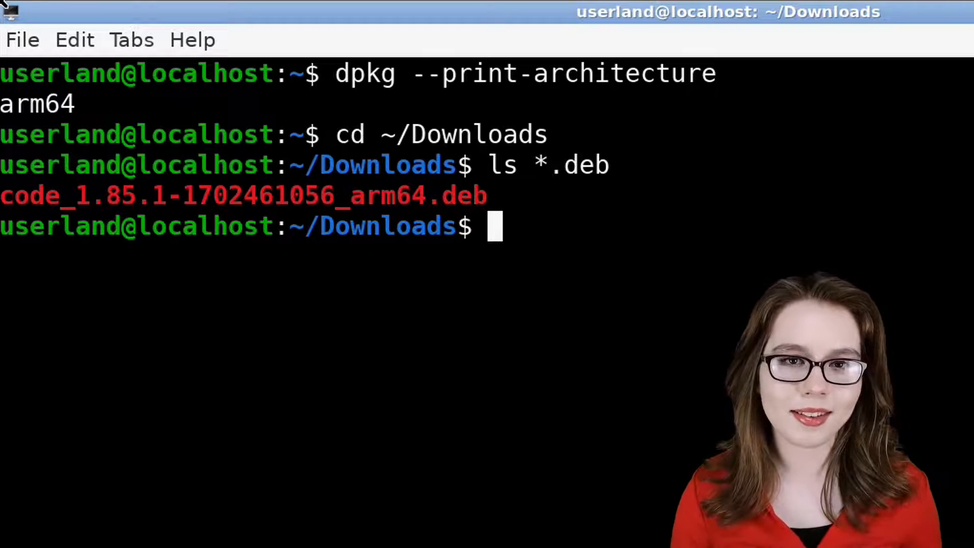
type("s")
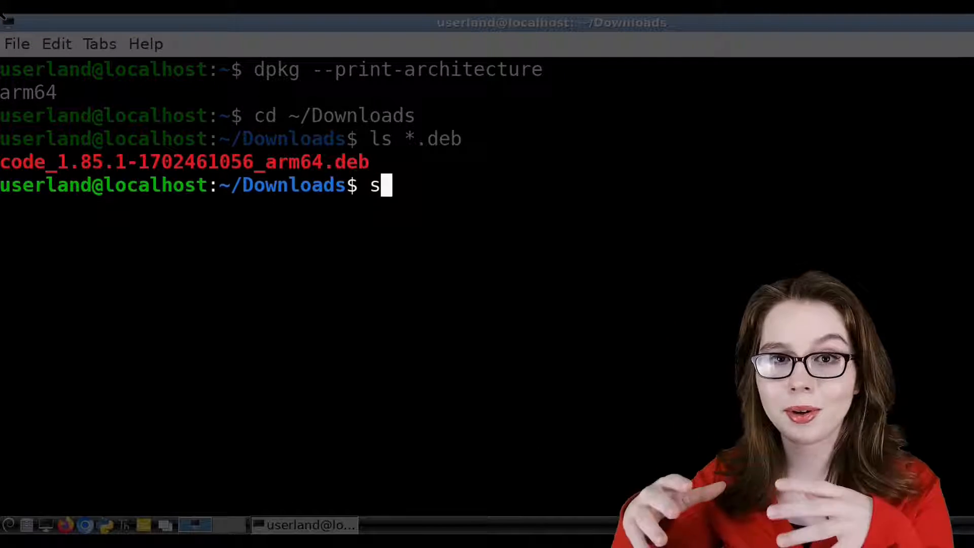
type("udo apt install ./")
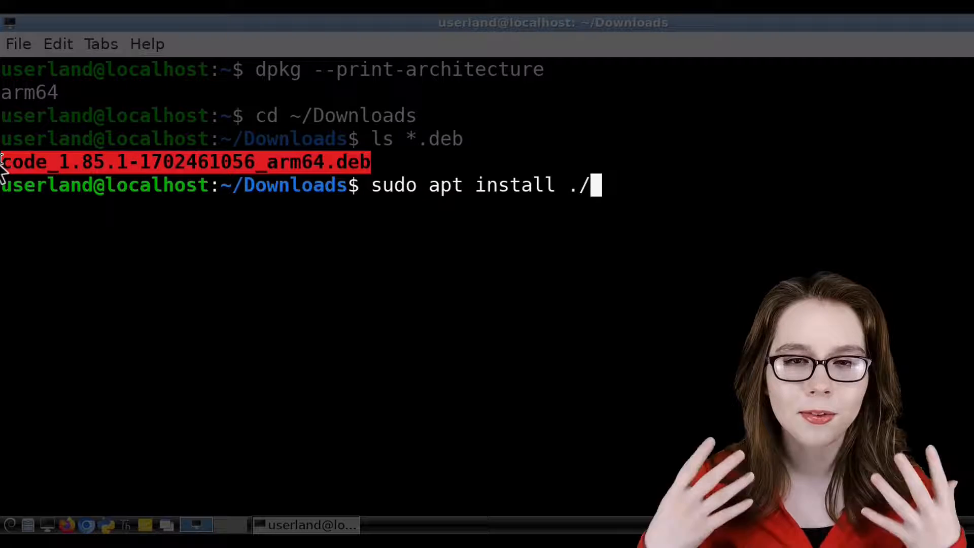
mouse_move(218, 310)
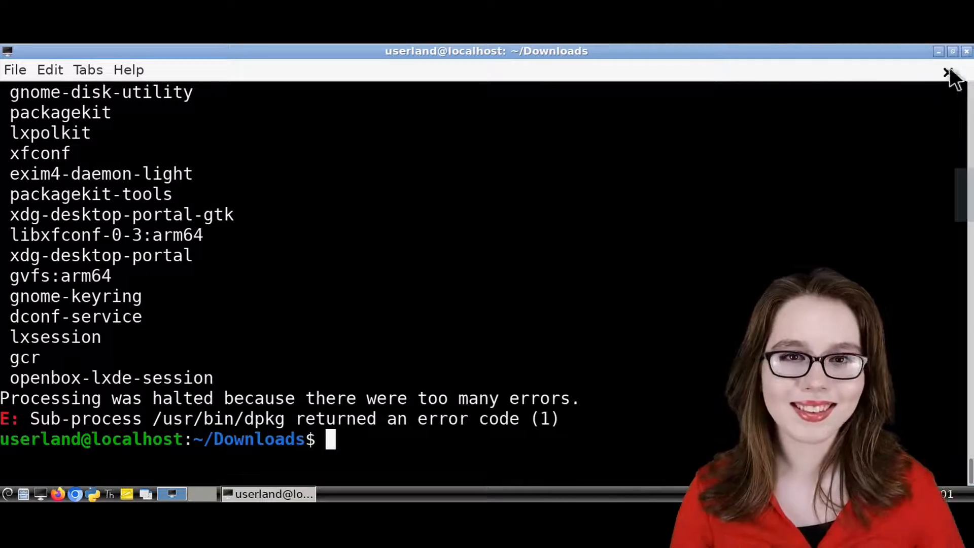
left_click(949, 73)
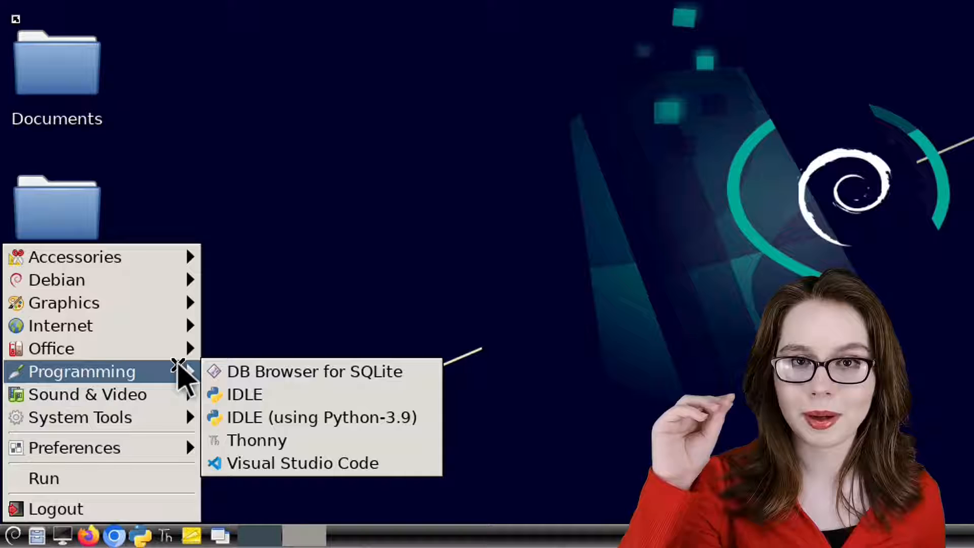
mouse_move(302, 463)
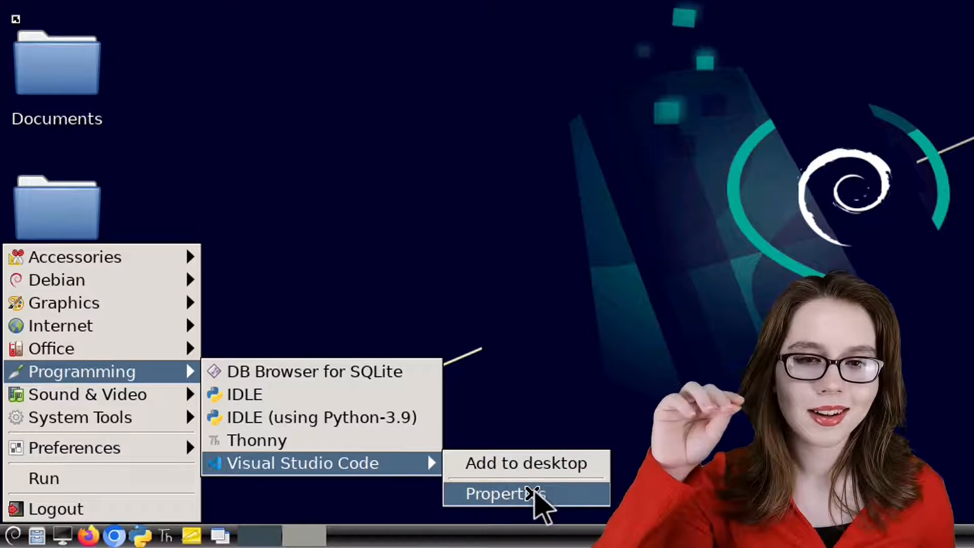
Append --no-sandbox to the Command in Visual Studio Code's menu entry properties
left_click(504, 493)
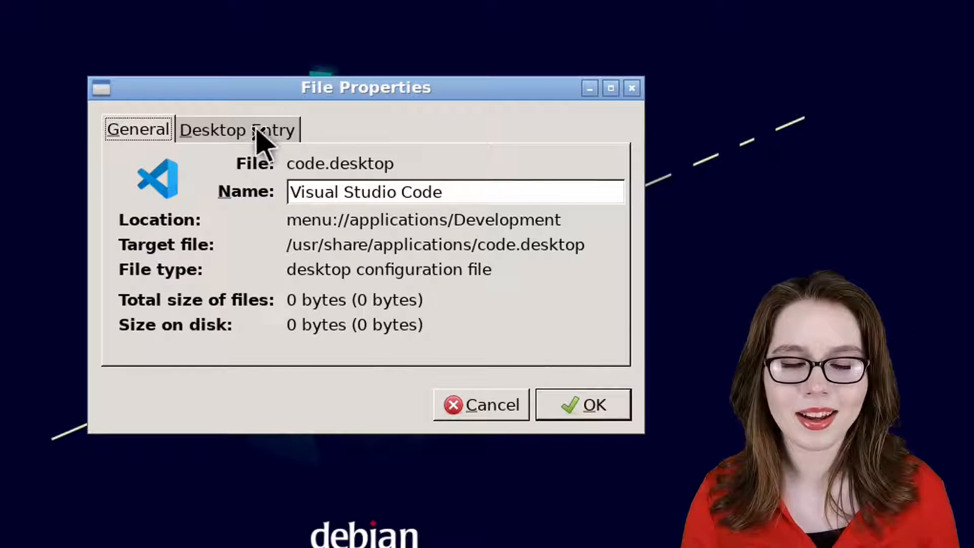
left_click(237, 130)
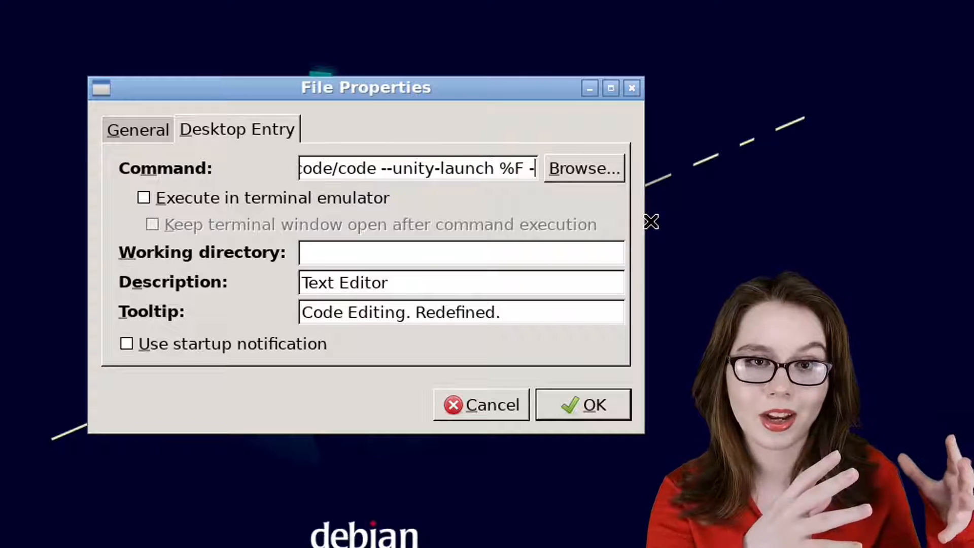
type("--no-s")
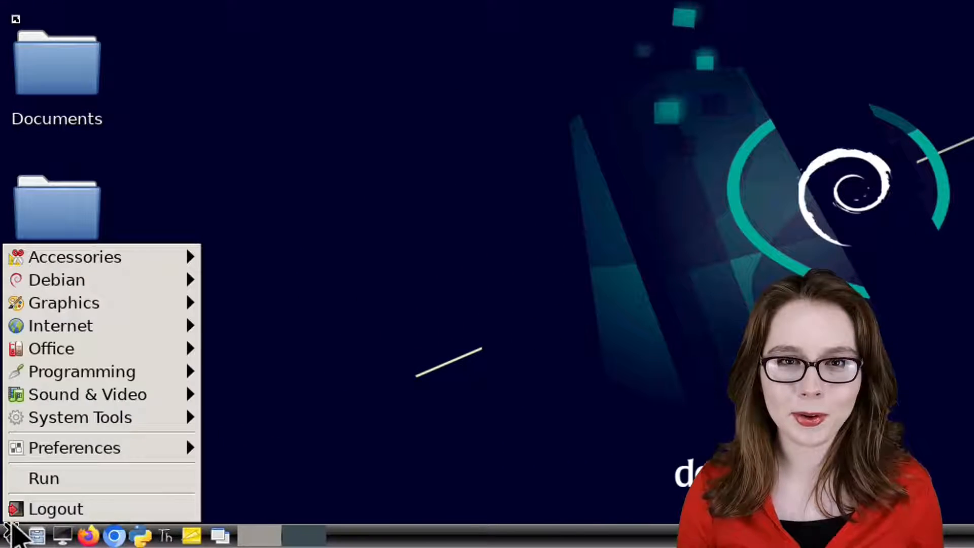
mouse_move(80, 371)
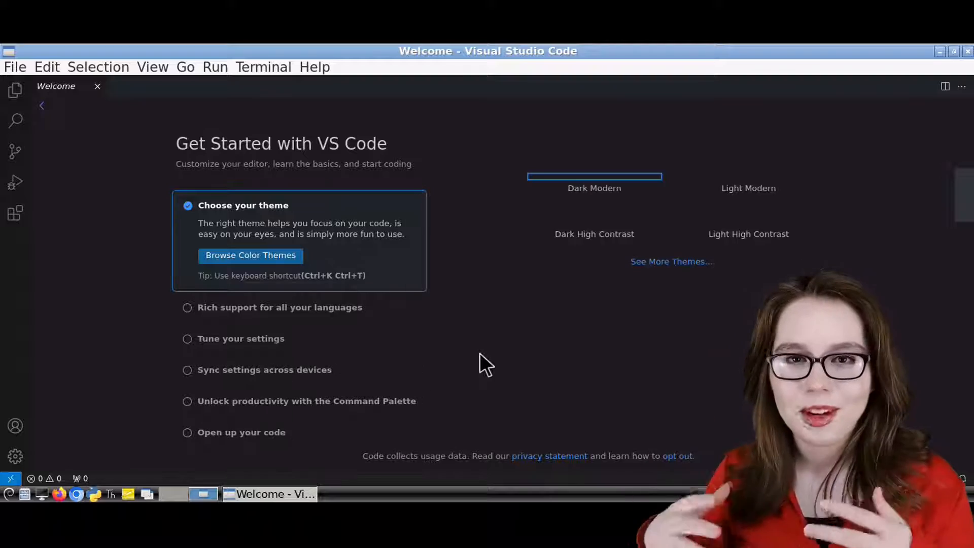
Open Help > Documentation to view the VS Code docs in the browser
left_click(314, 67)
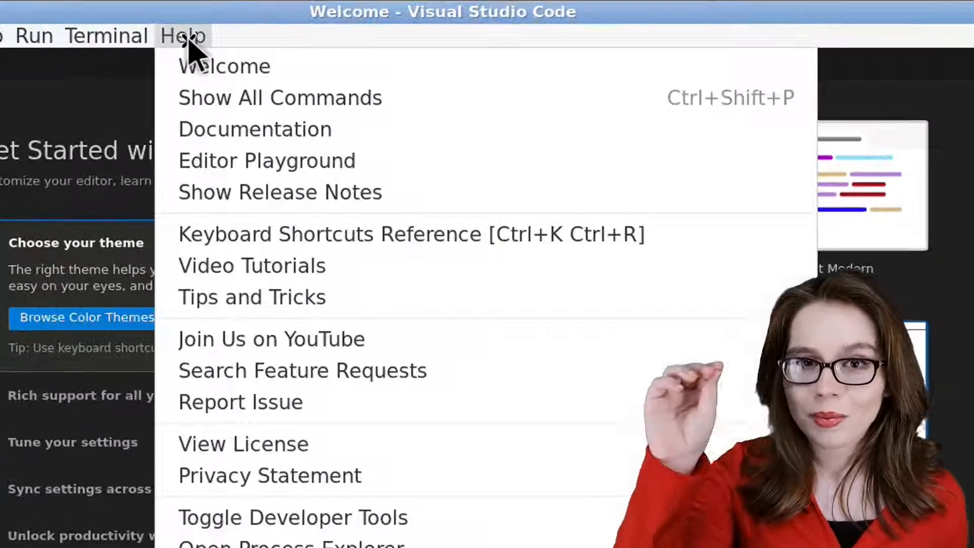
mouse_move(255, 130)
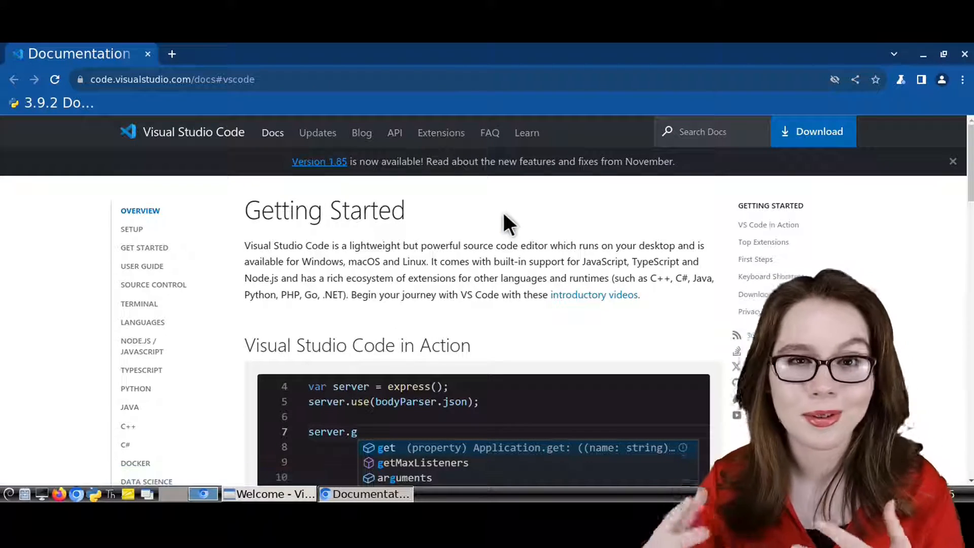
left_click(269, 493)
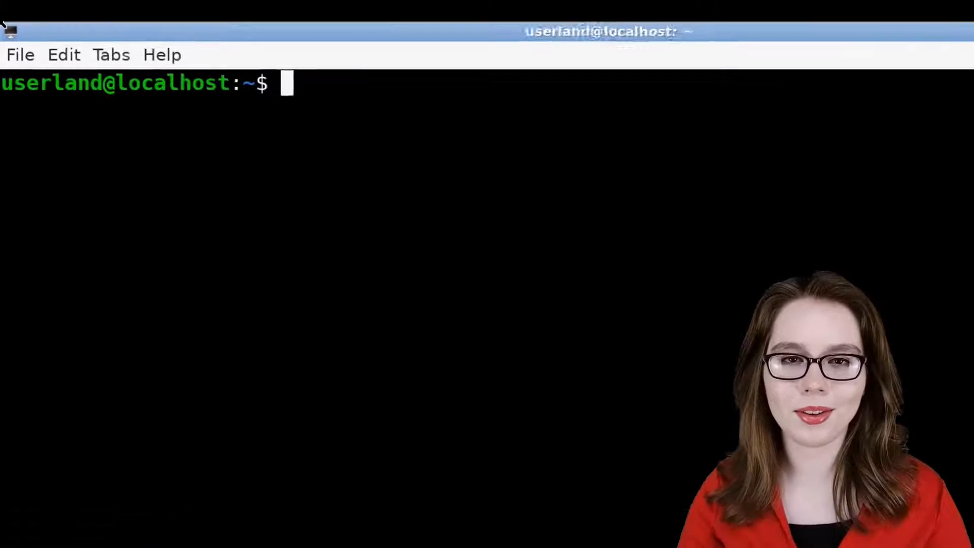
List the installed code package, then run sudo apt purge code -y
type("apt list")
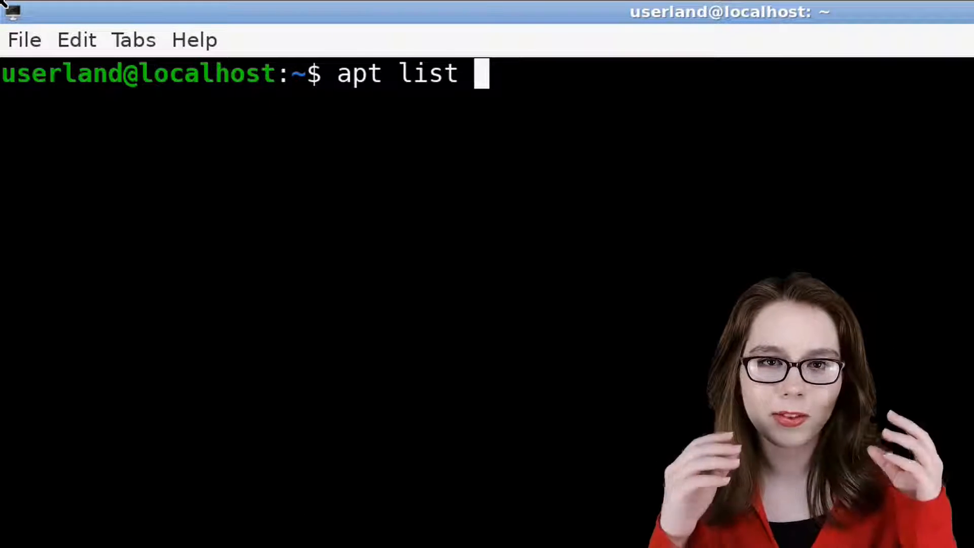
type("code")
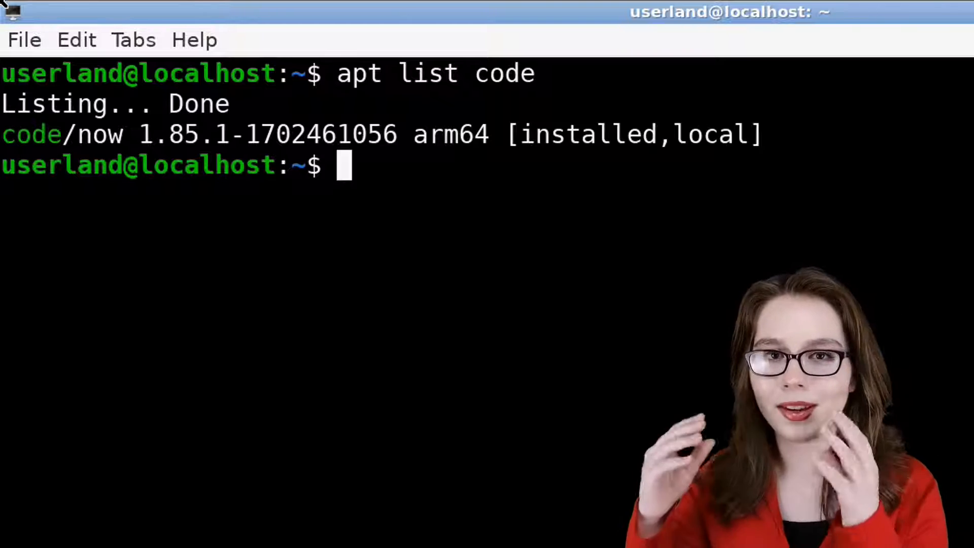
type("sudo apt")
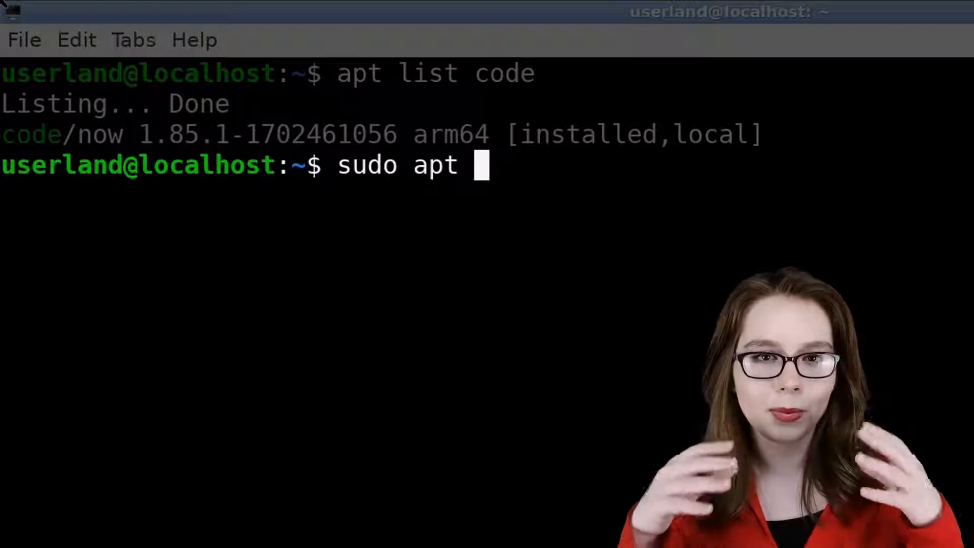
type("purge c")
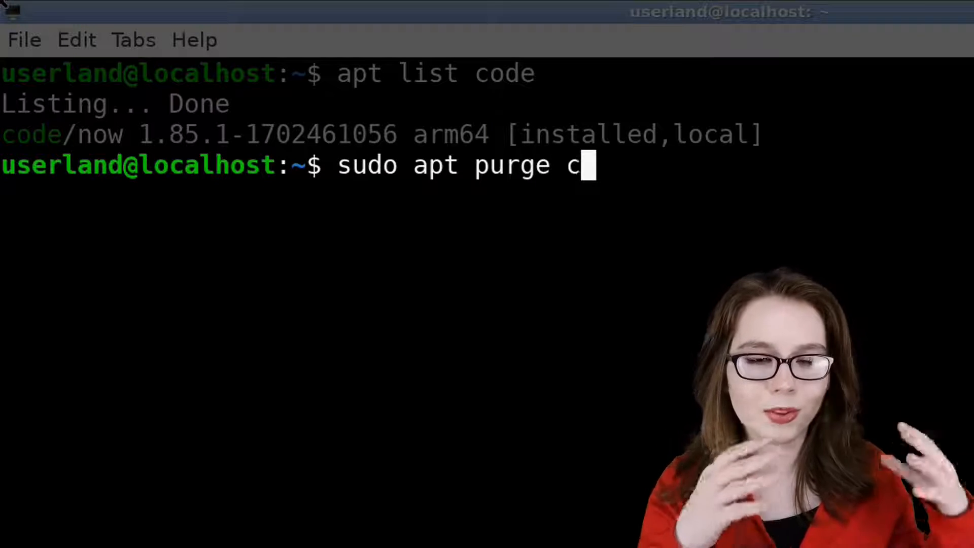
type("ode -y")
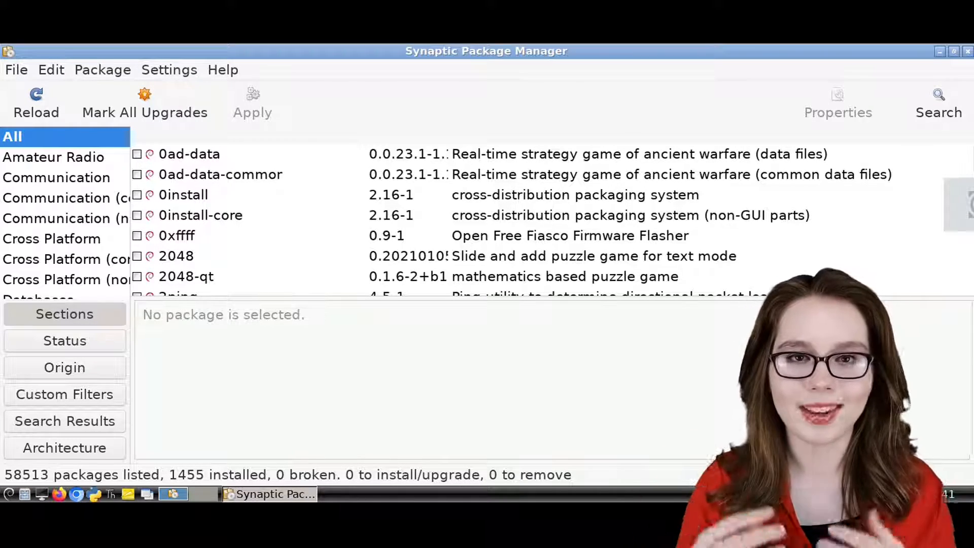
Search Synaptic for 'code' and mark the code package for complete removal
left_click(938, 102)
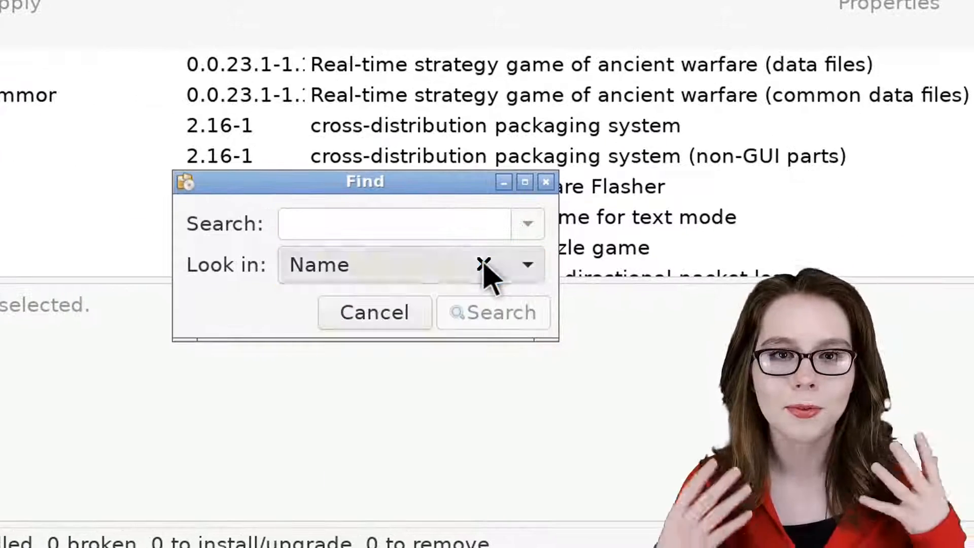
left_click(391, 224)
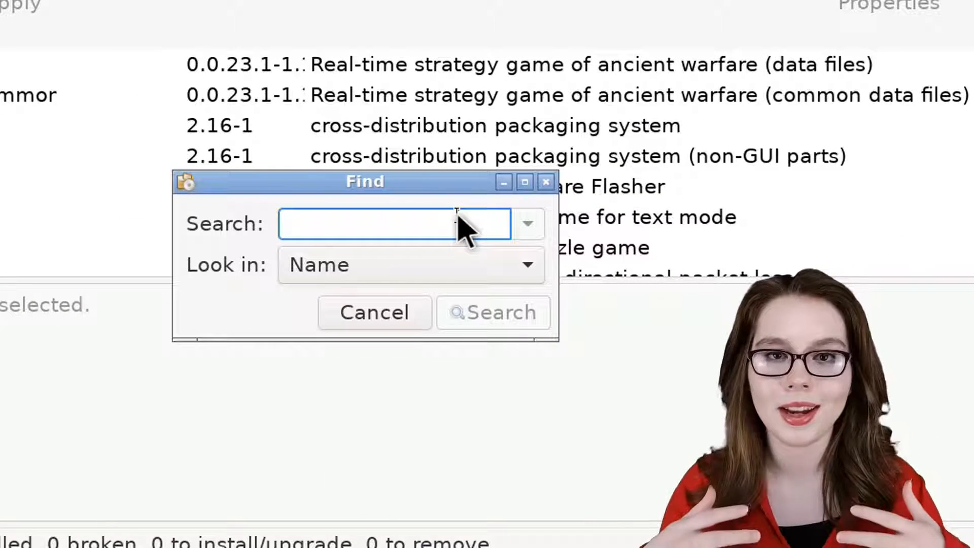
type("code")
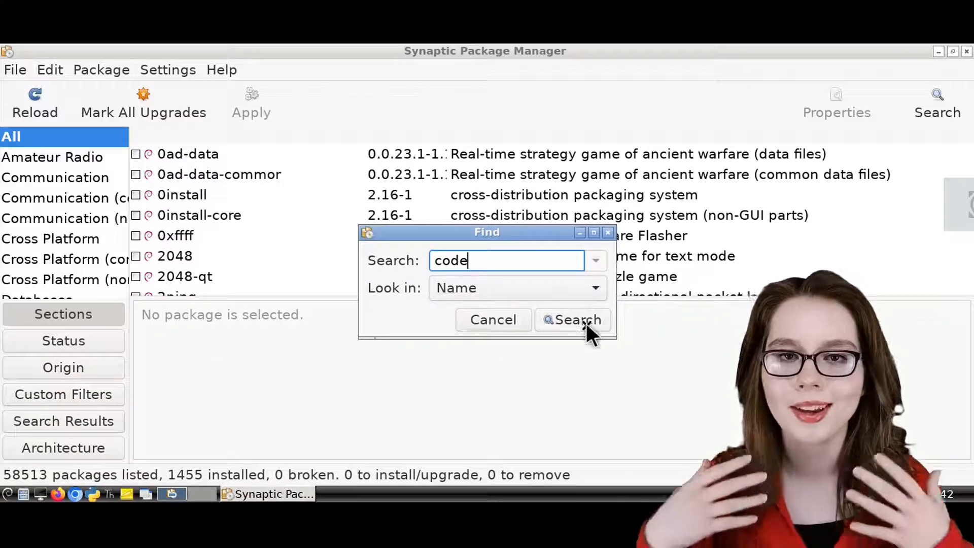
left_click(570, 319)
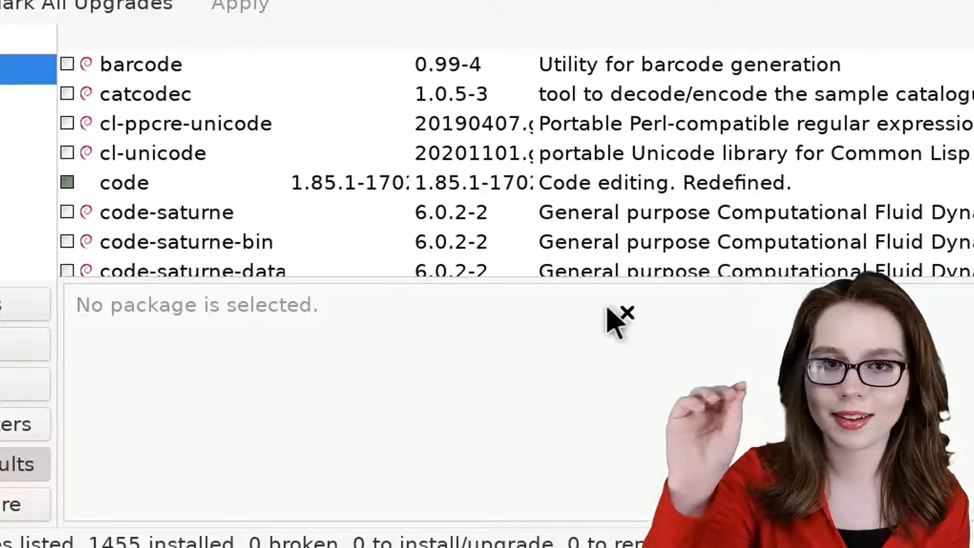
right_click(124, 182)
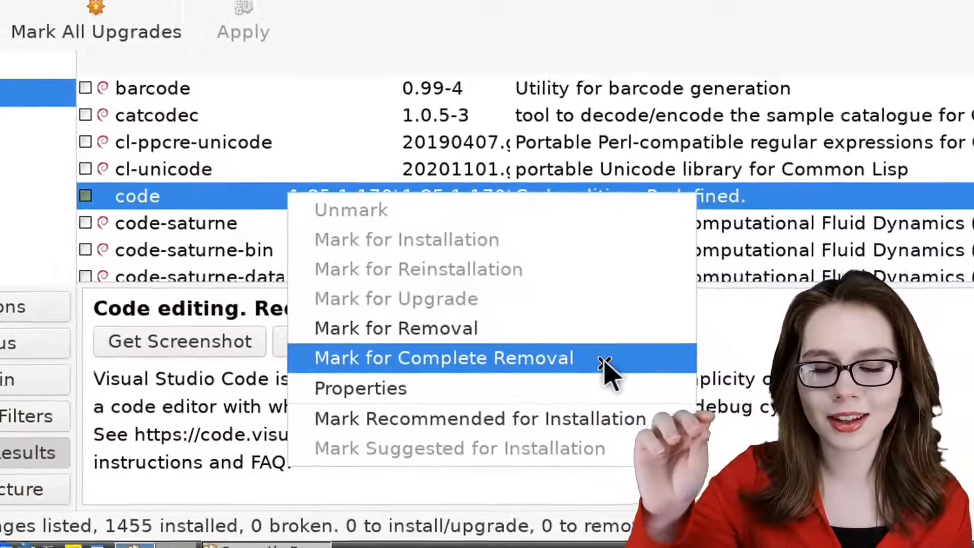
left_click(442, 357)
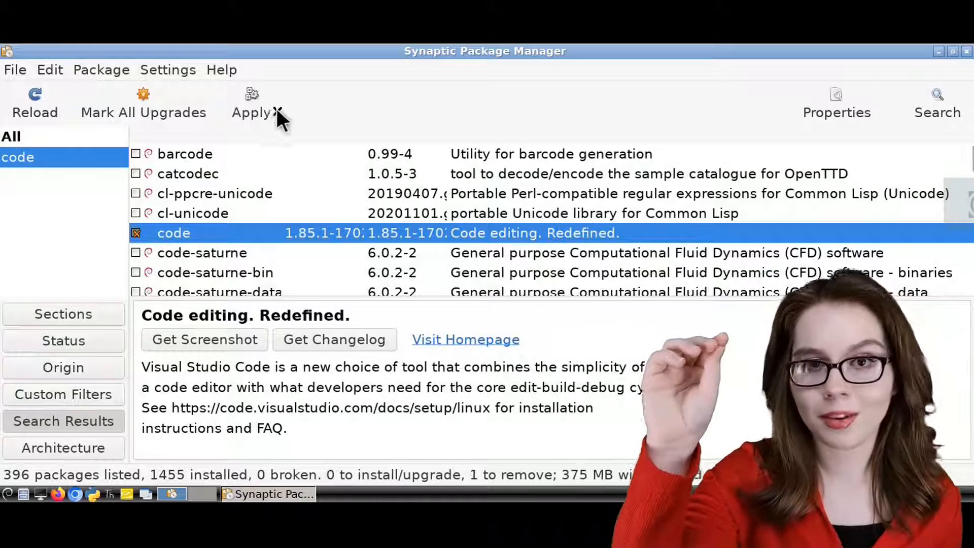
Apply the complete removal of code and dismiss the results report
left_click(251, 102)
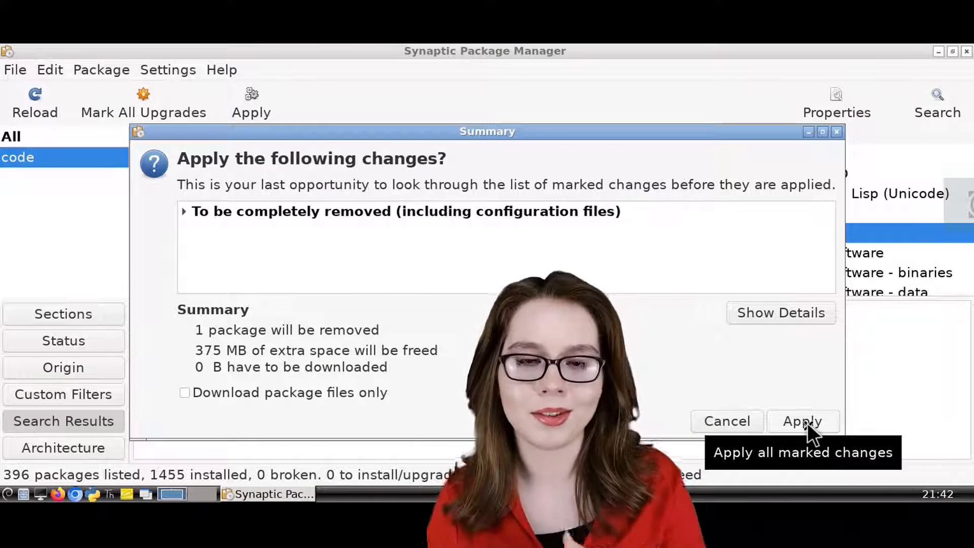
left_click(802, 421)
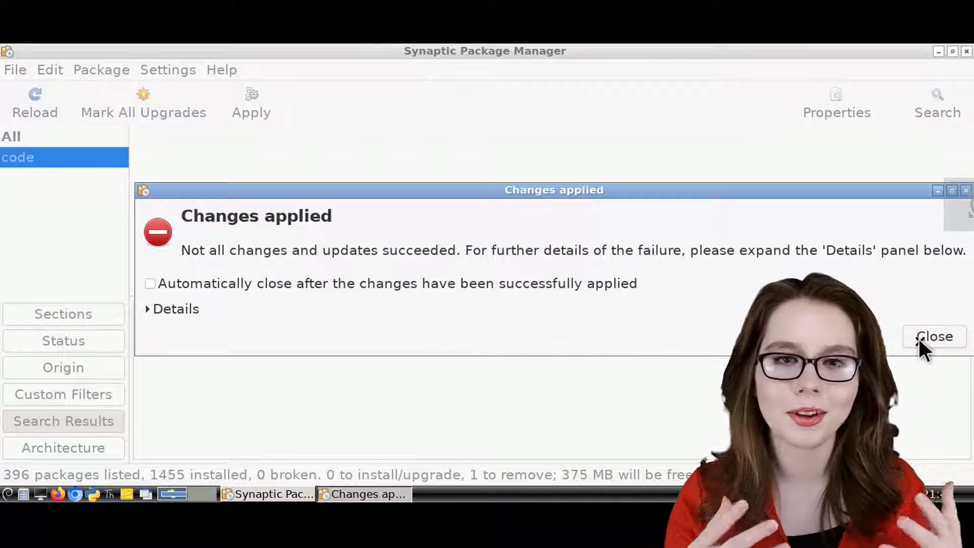
left_click(934, 336)
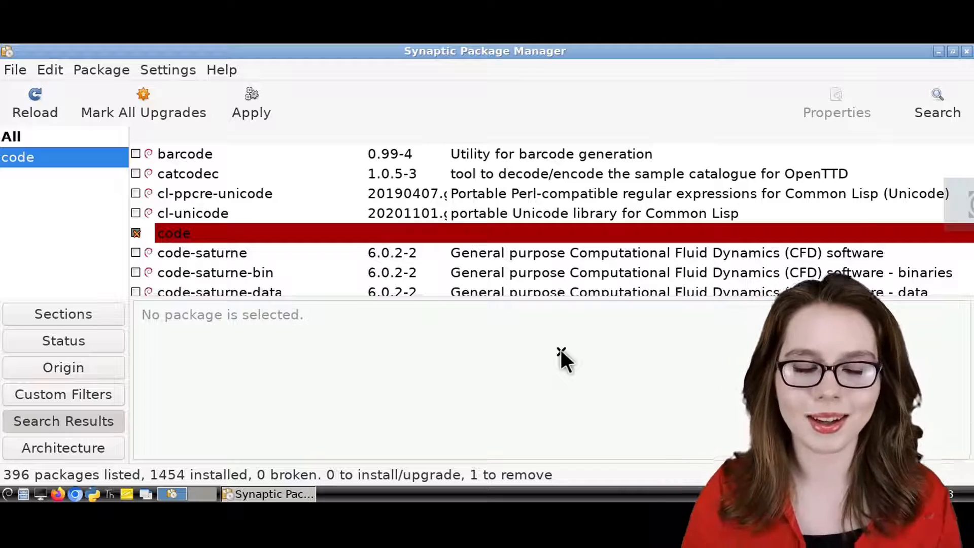
Quit Synaptic via File > Quit, discarding the remaining marked changes
left_click(15, 69)
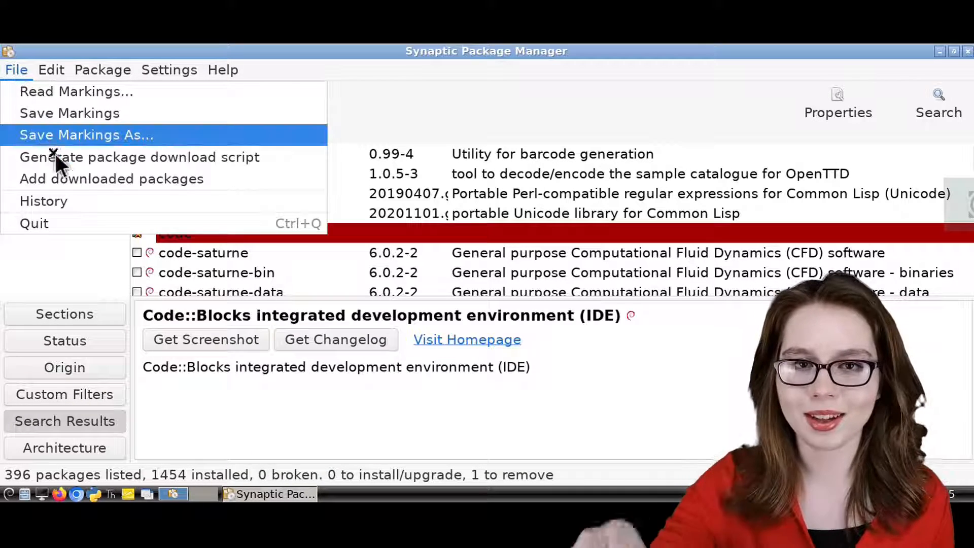
left_click(34, 223)
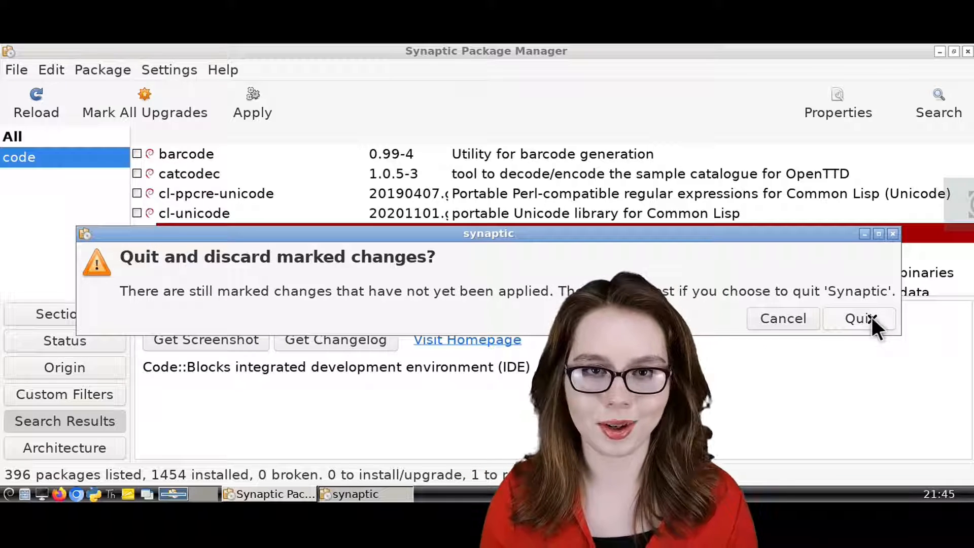
left_click(859, 318)
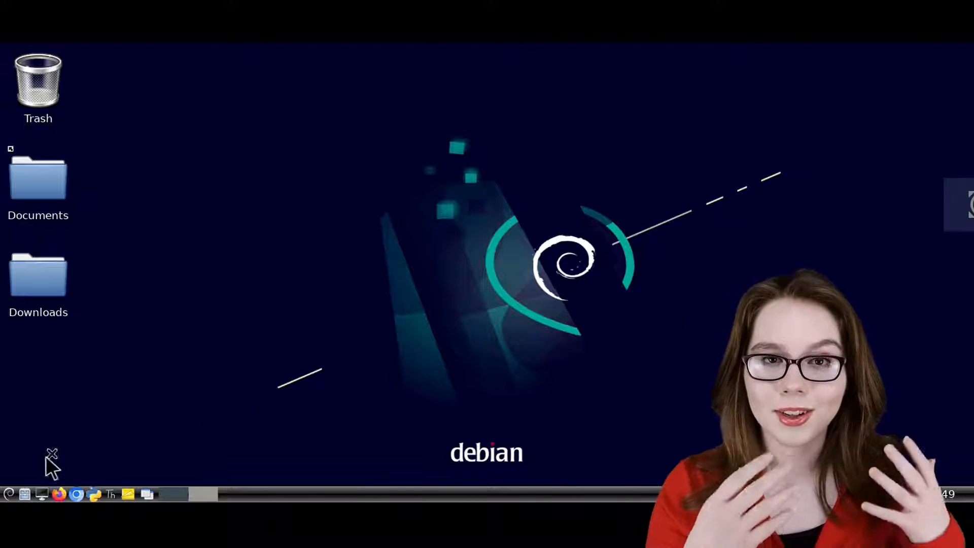
Open the applications menu to look for Visual Studio Code under Programming
left_click(8, 493)
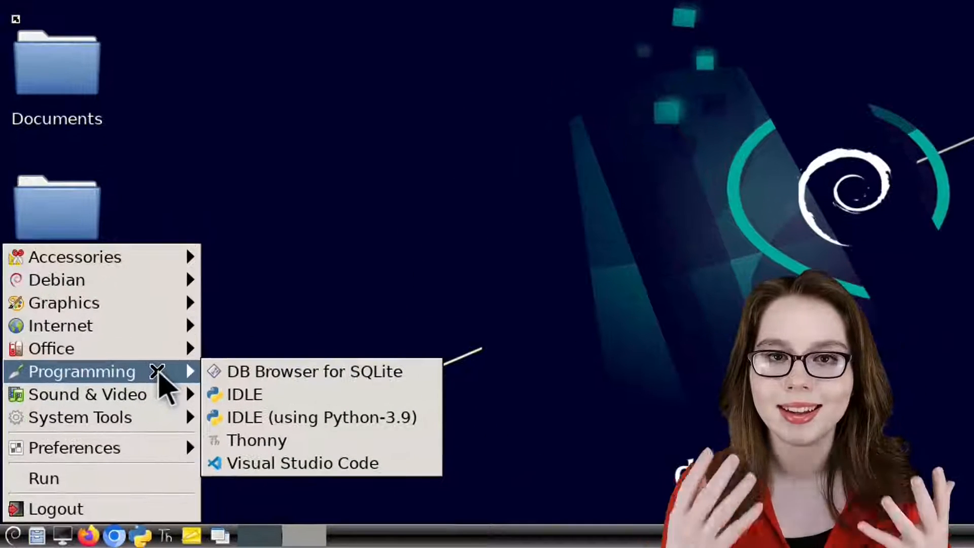
mouse_move(314, 503)
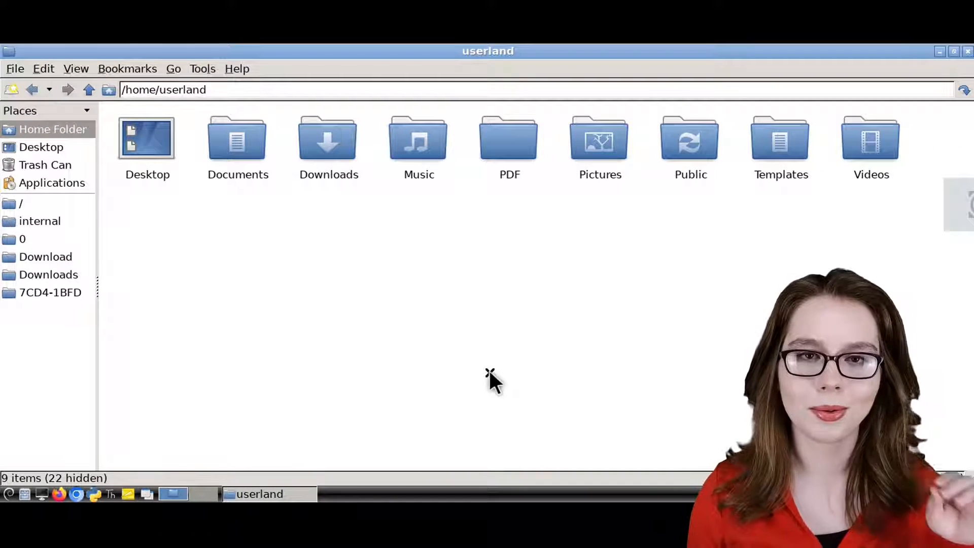
Show hidden files and browse into ~/.local/share/applications
key("ctrl+h")
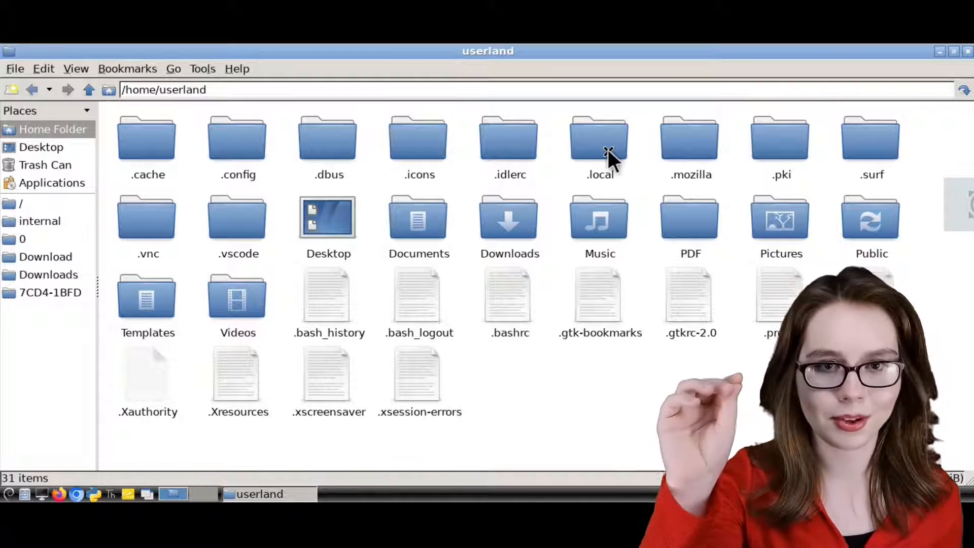
double_click(598, 137)
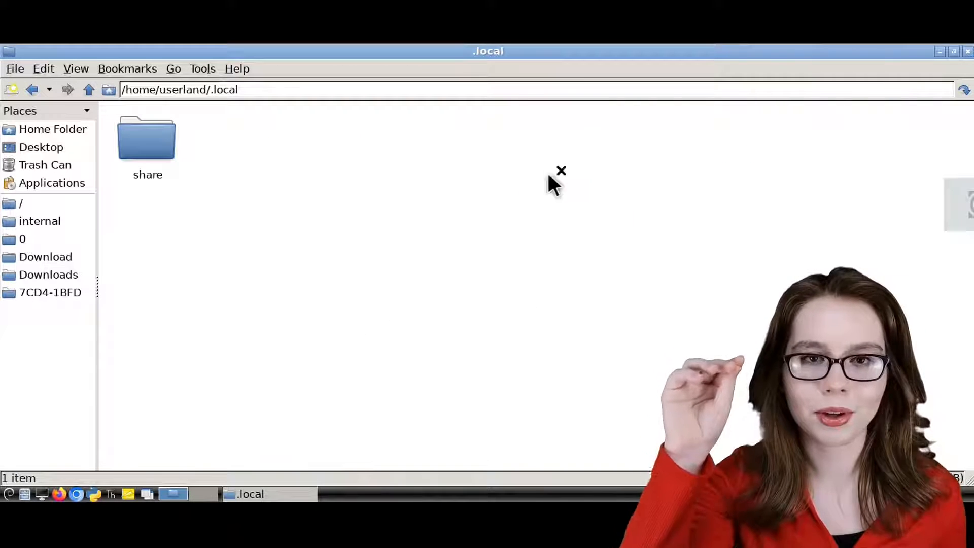
double_click(147, 140)
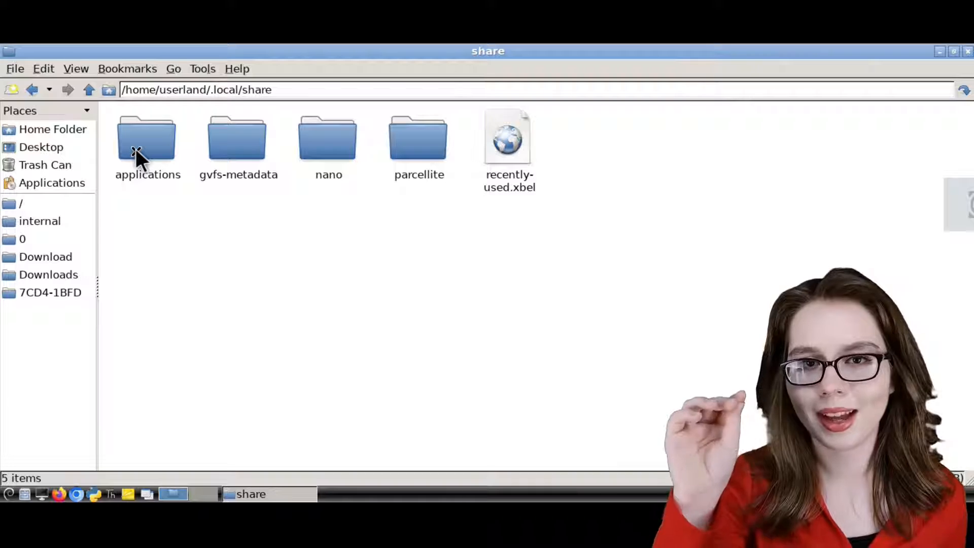
double_click(148, 136)
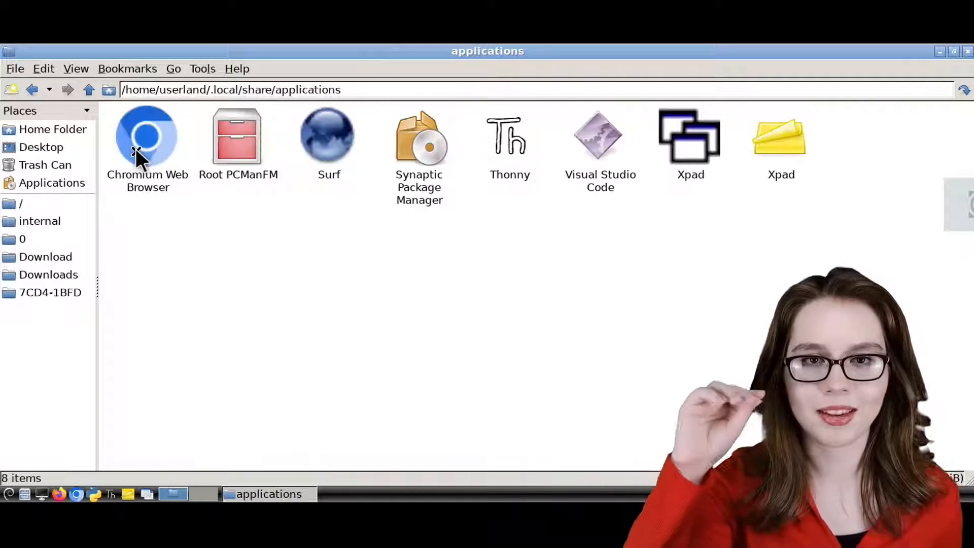
mouse_move(543, 247)
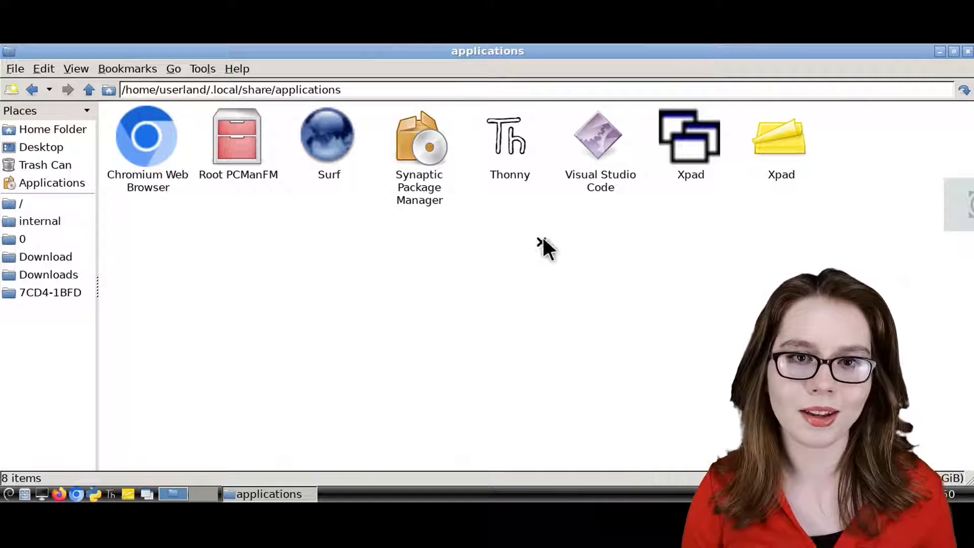
Delete the Visual Studio Code launcher and verify it's gone from the Programming menu
left_click(598, 136)
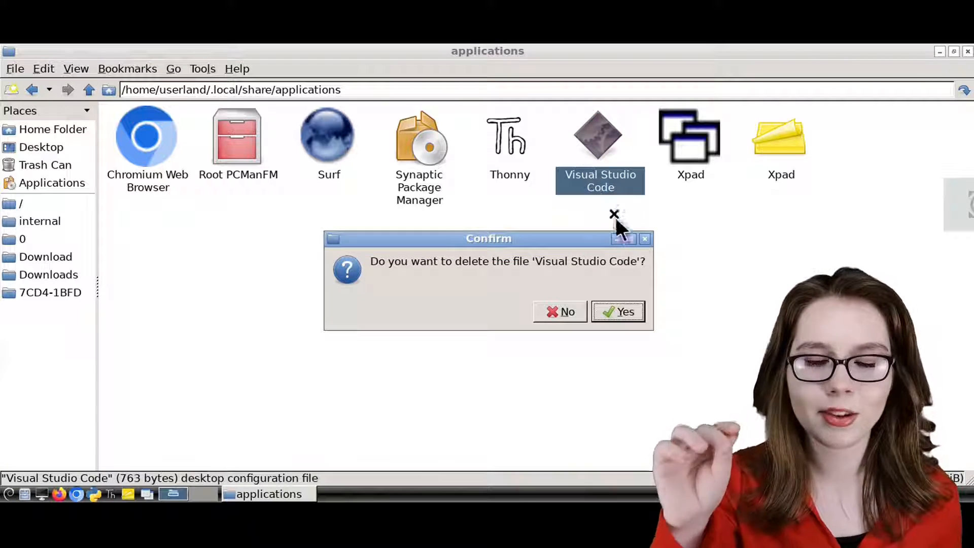
left_click(617, 311)
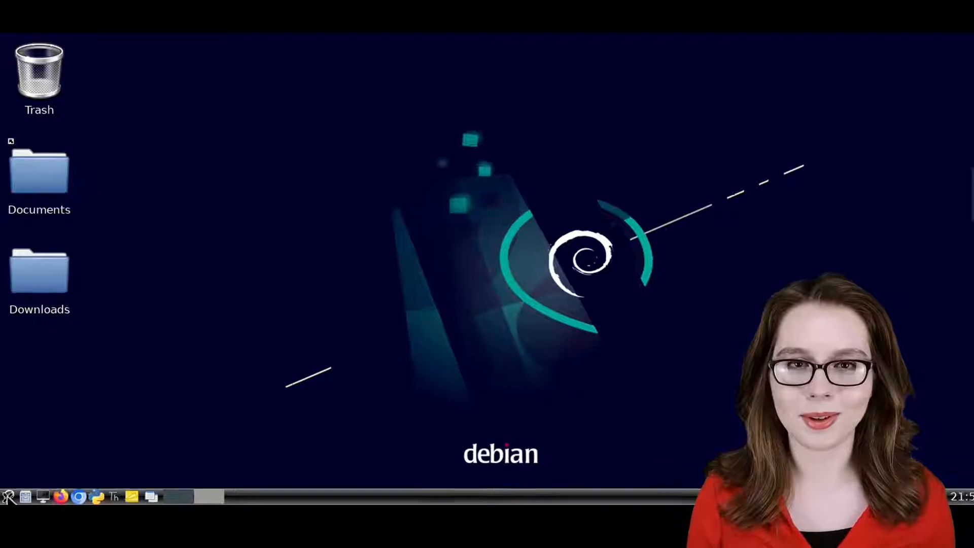
left_click(6, 495)
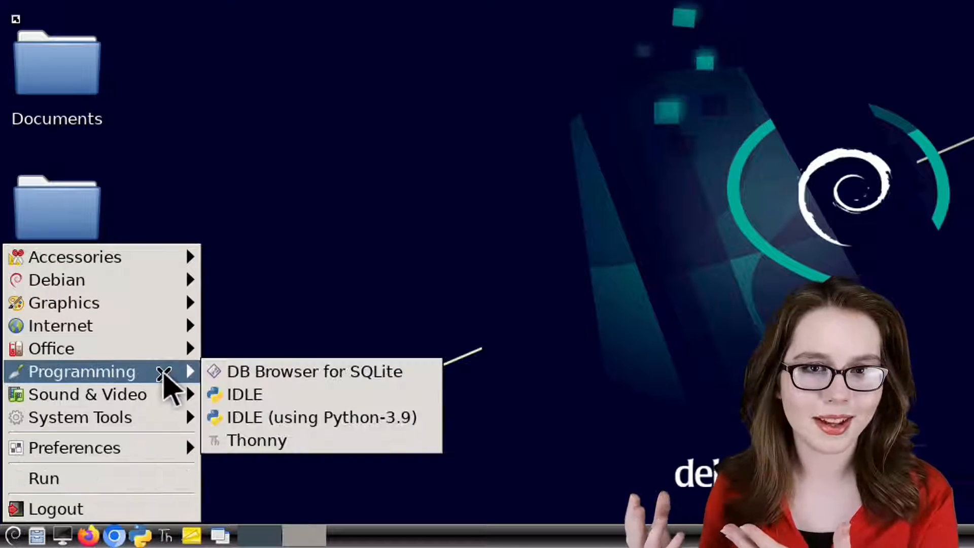